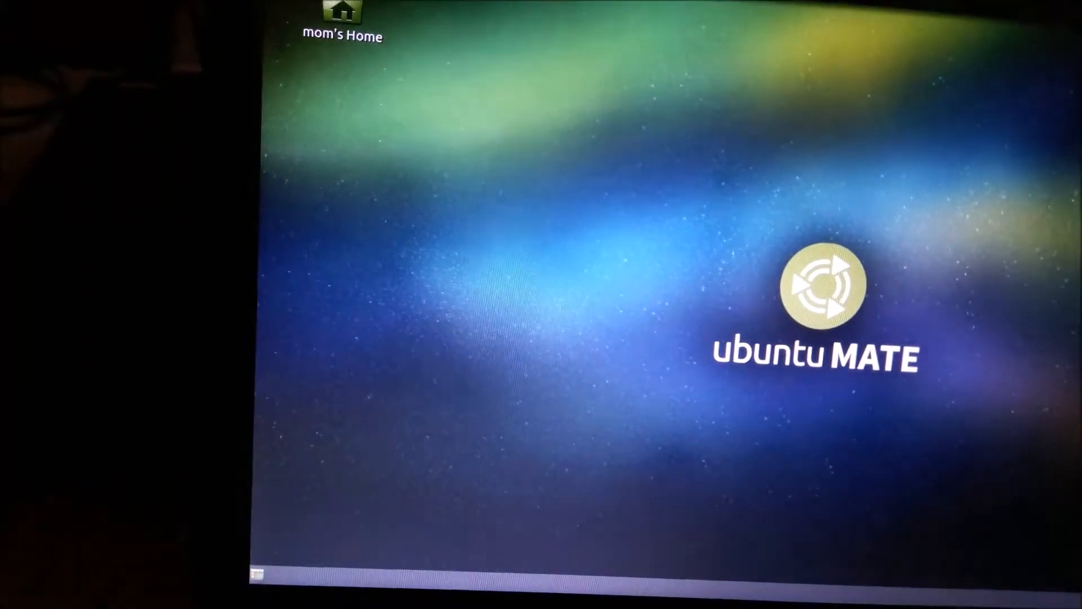
Step: Open the Applications menu in the top panel to browse program categories
click(403, 115)
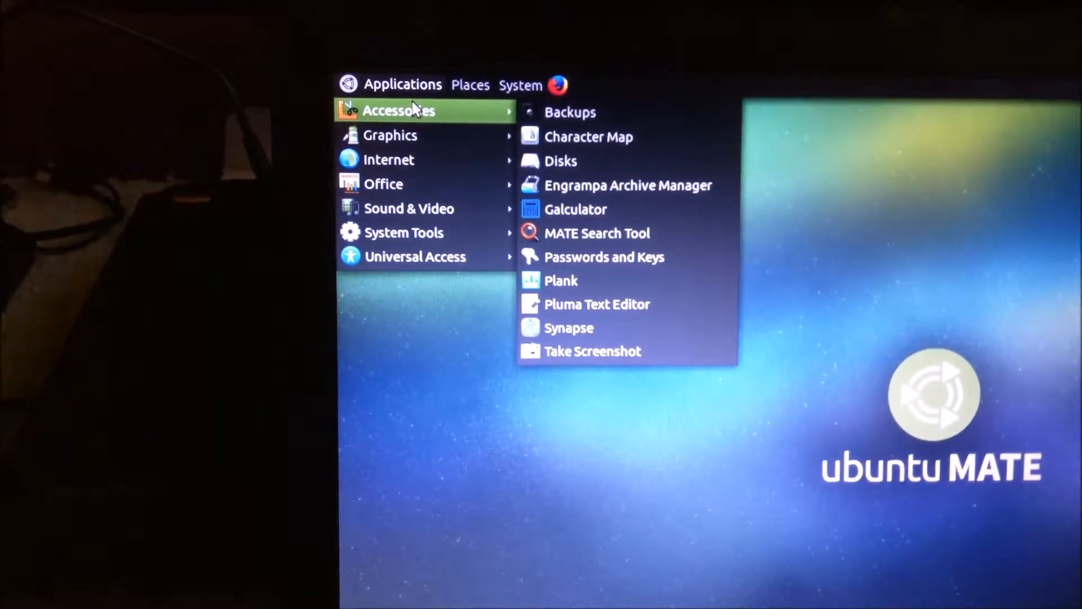
mouse_move(390, 136)
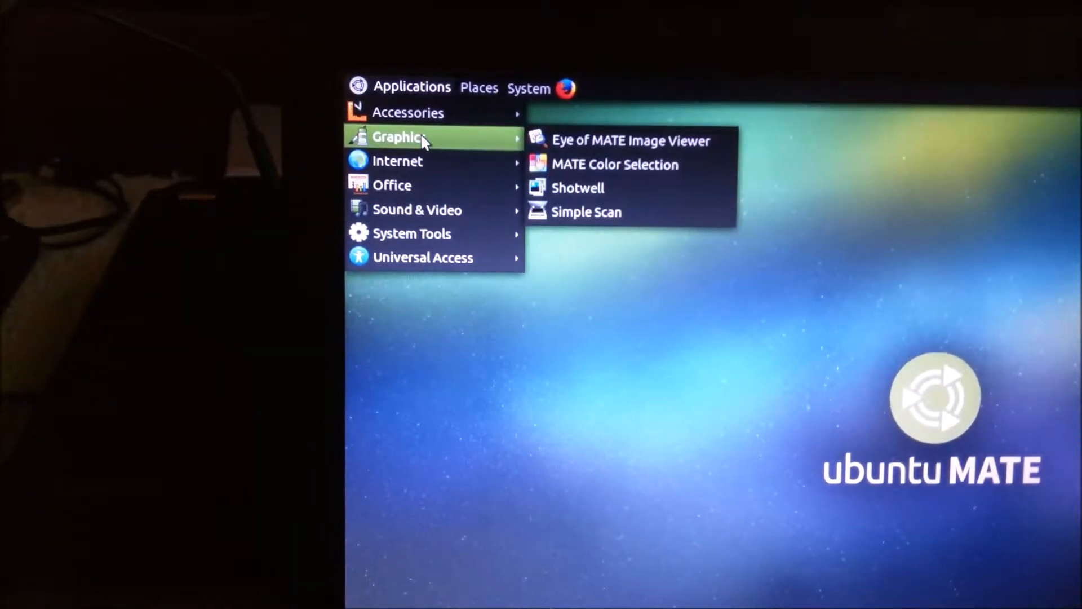
mouse_move(415, 263)
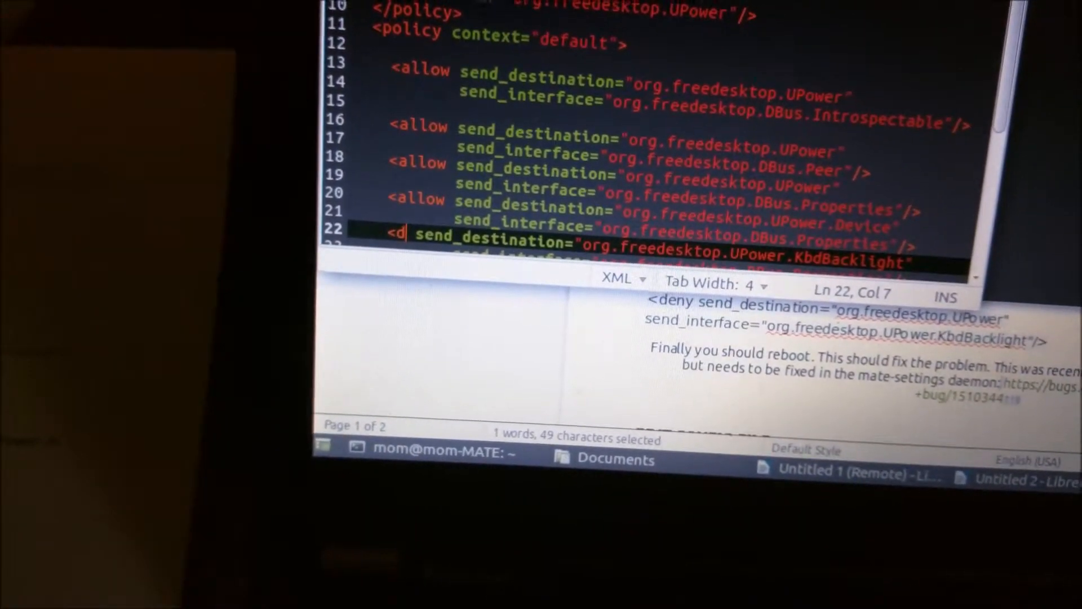
Step: Change the line 22 KbdBacklight policy entry from 'allow' to 'deny'
text(eny)
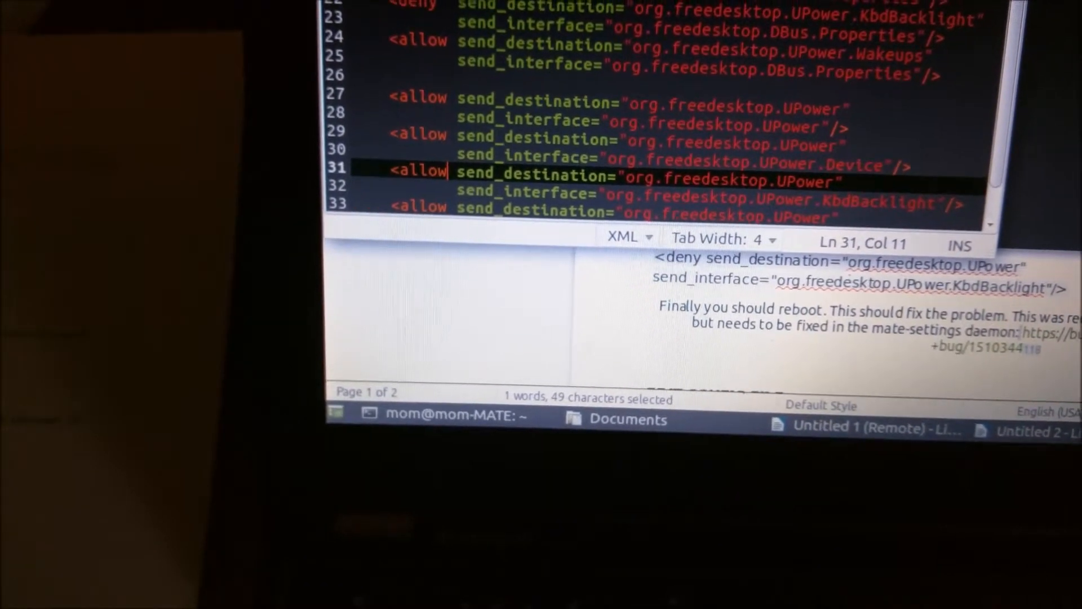
key(Down)
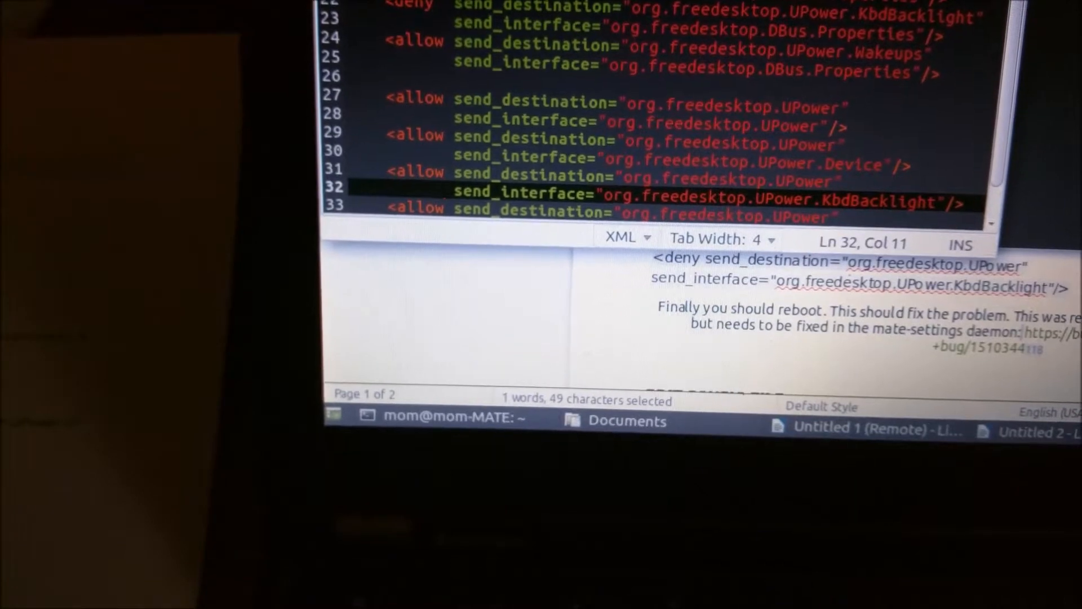